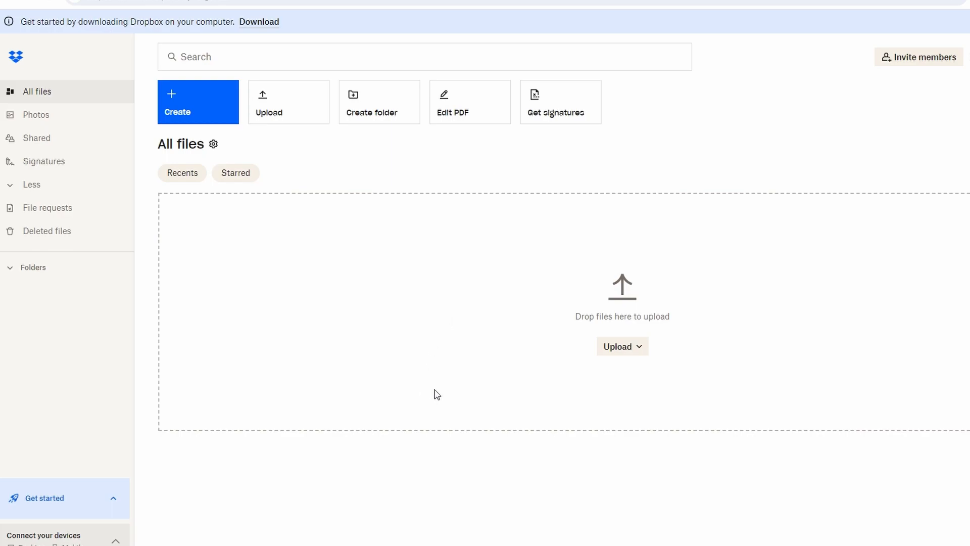
mouse_move(755, 332)
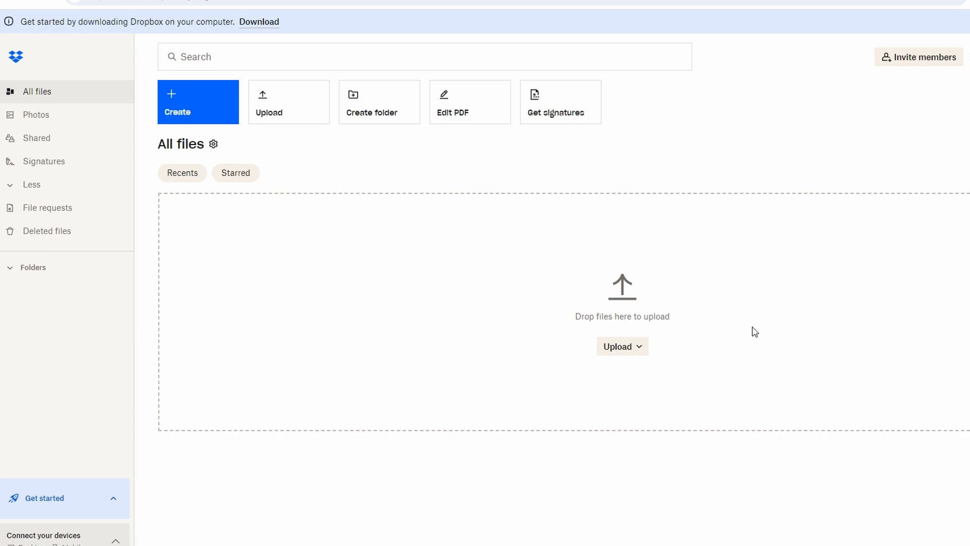
mouse_move(627, 334)
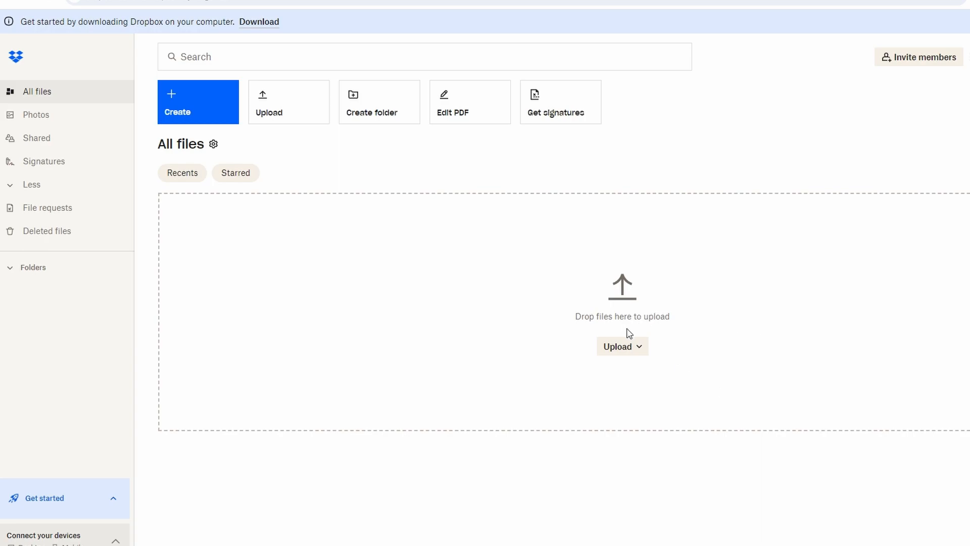
mouse_move(286, 203)
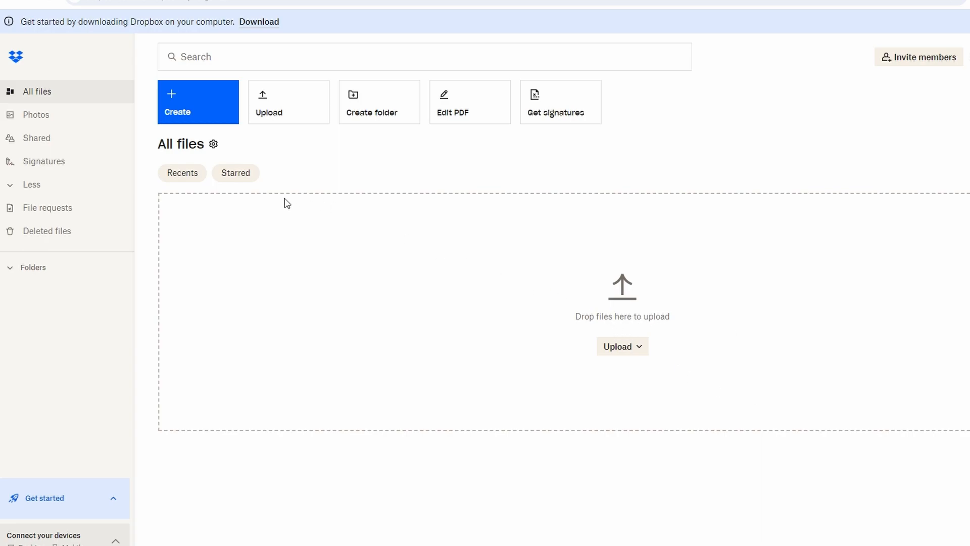
mouse_move(696, 243)
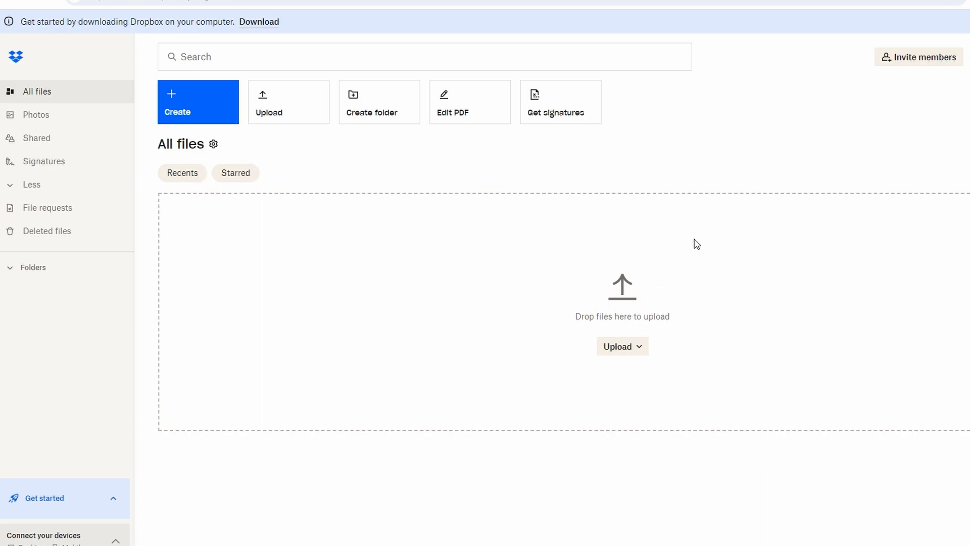
mouse_move(632, 408)
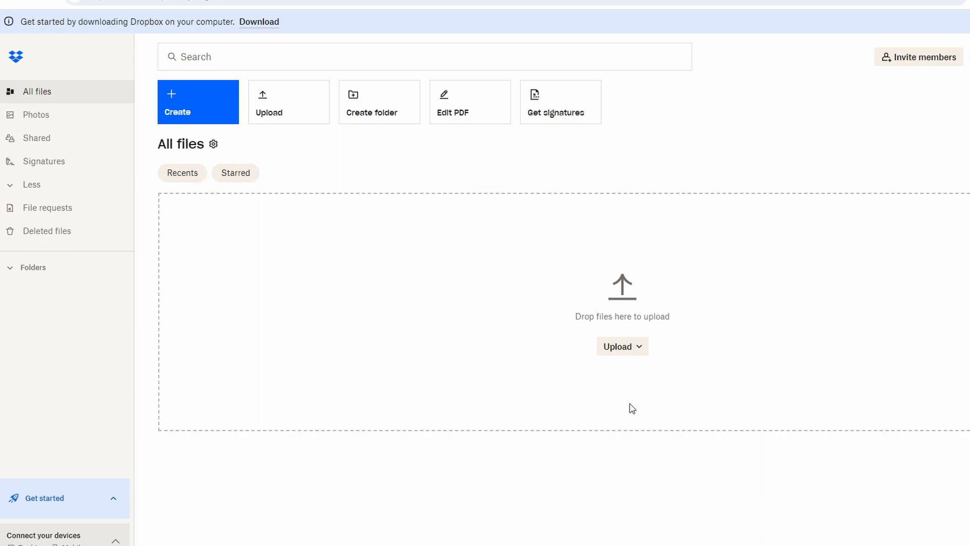
mouse_move(371, 102)
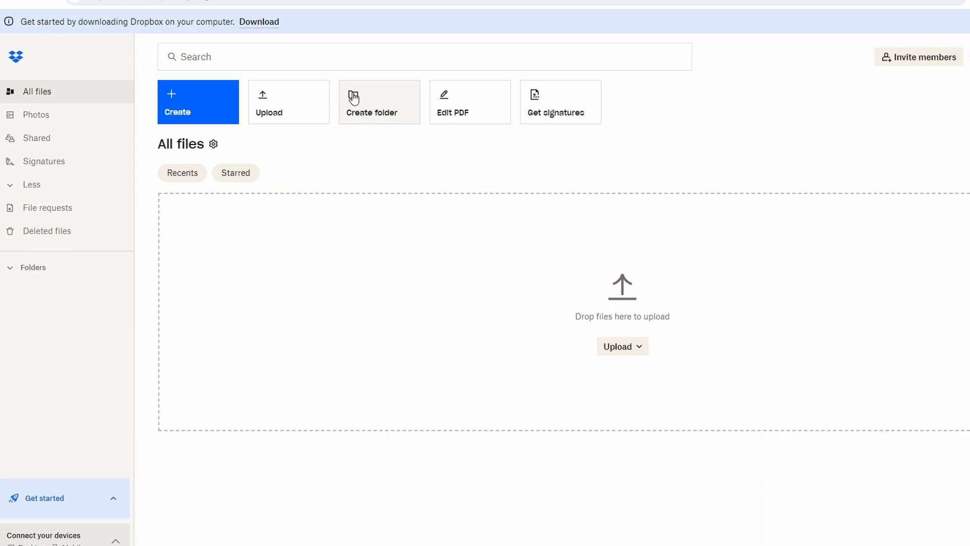
Create a new folder named 'name' and land inside the empty folder.
left_click(371, 101)
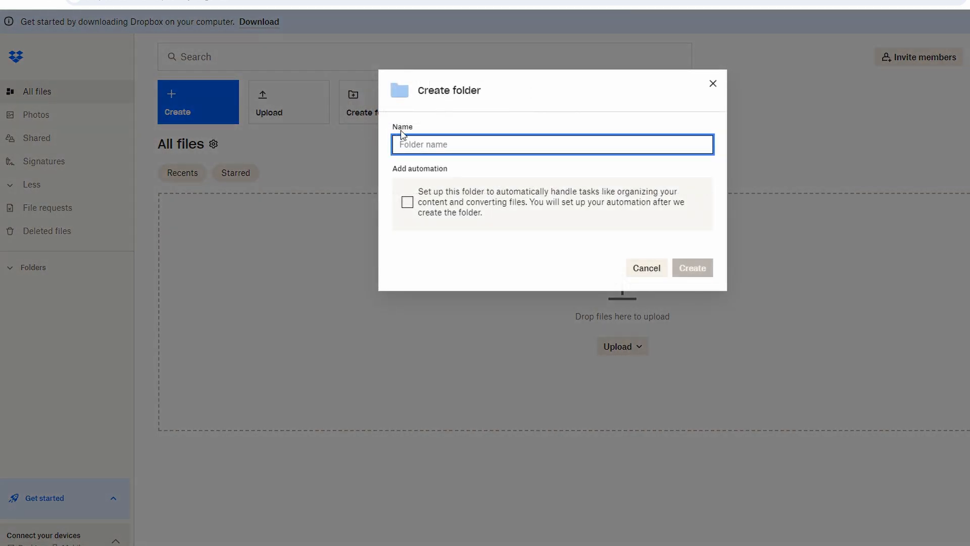
type("nam")
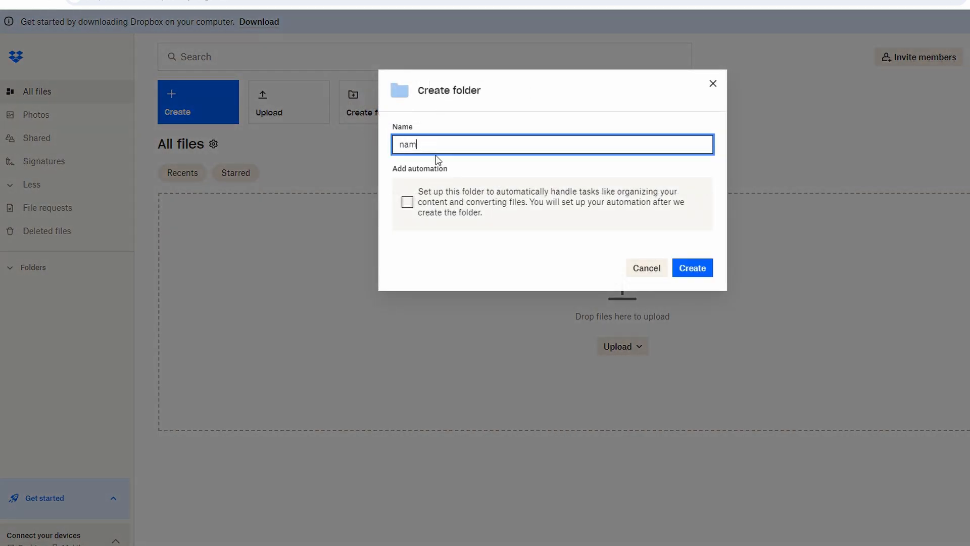
left_click(691, 267)
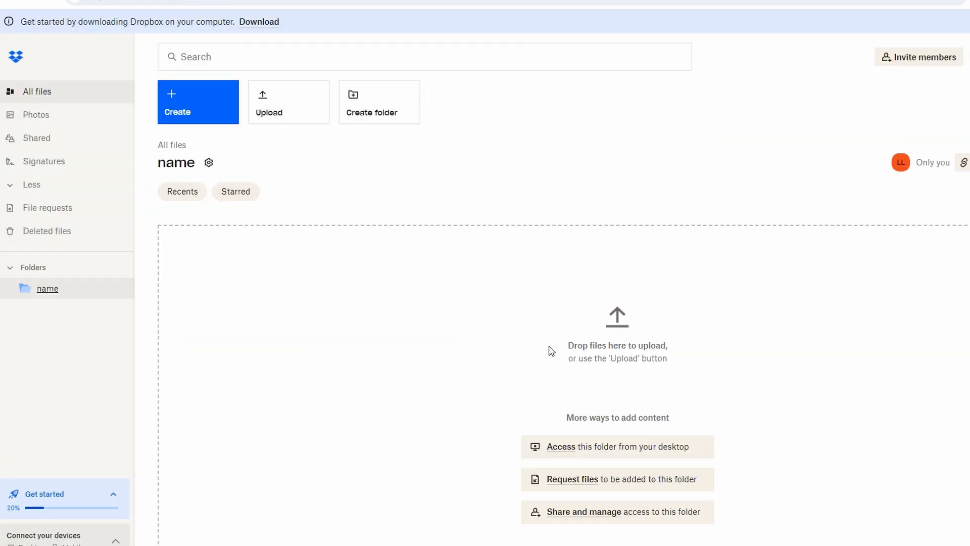
Upload the nikon-z50-10.jpg photo into the folder and dismiss the upload summary and preview.
left_click(288, 101)
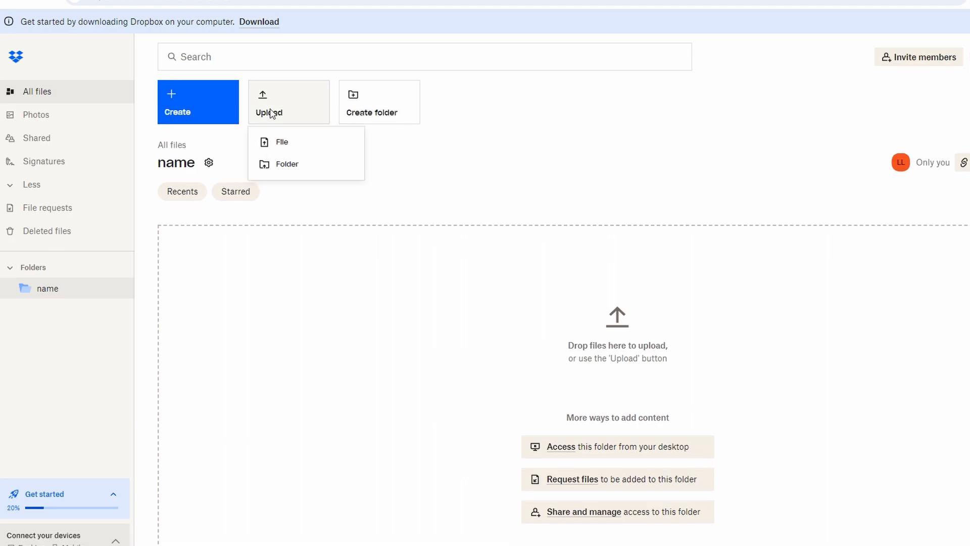
left_click(438, 368)
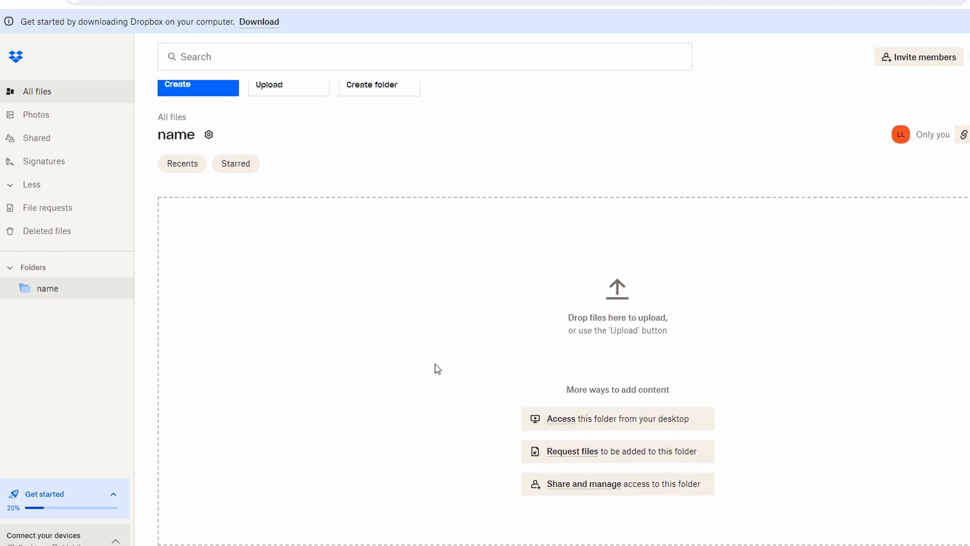
left_click(269, 85)
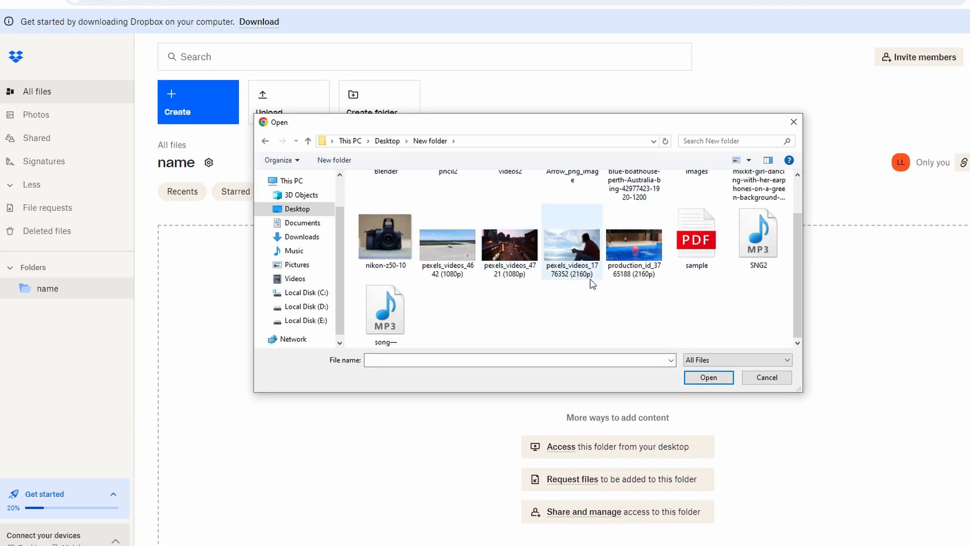
left_click(708, 377)
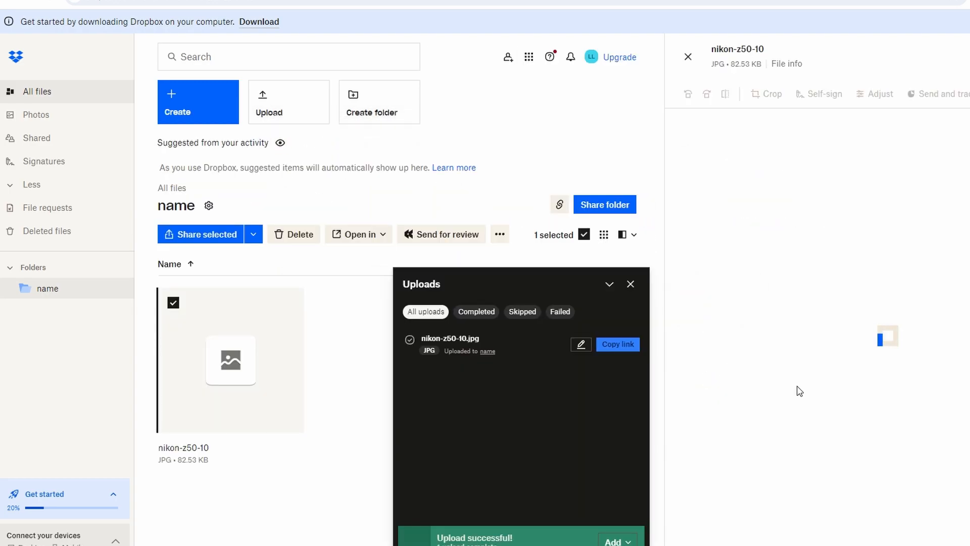
left_click(629, 284)
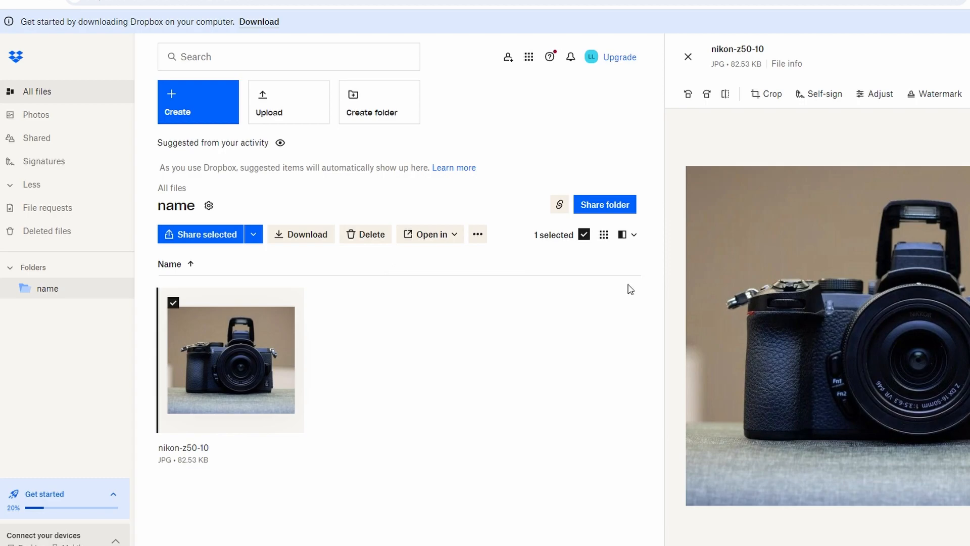
left_click(687, 56)
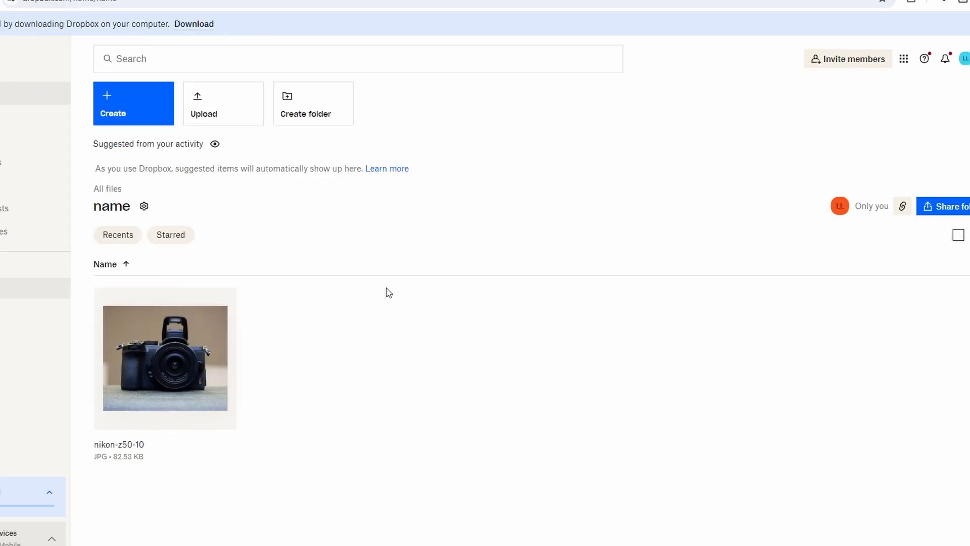
mouse_move(165, 357)
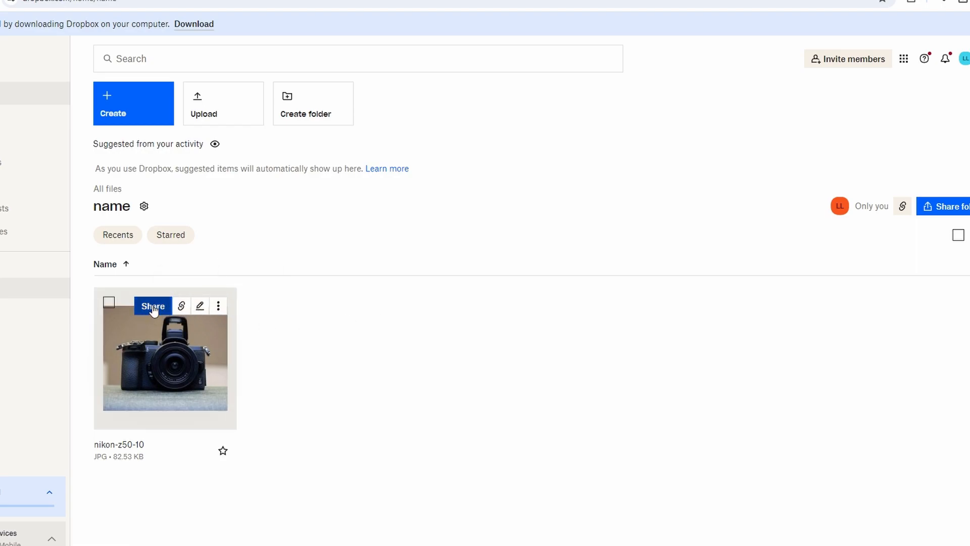
Bring up the Share dialog for nikon-z50-10.jpg.
left_click(153, 307)
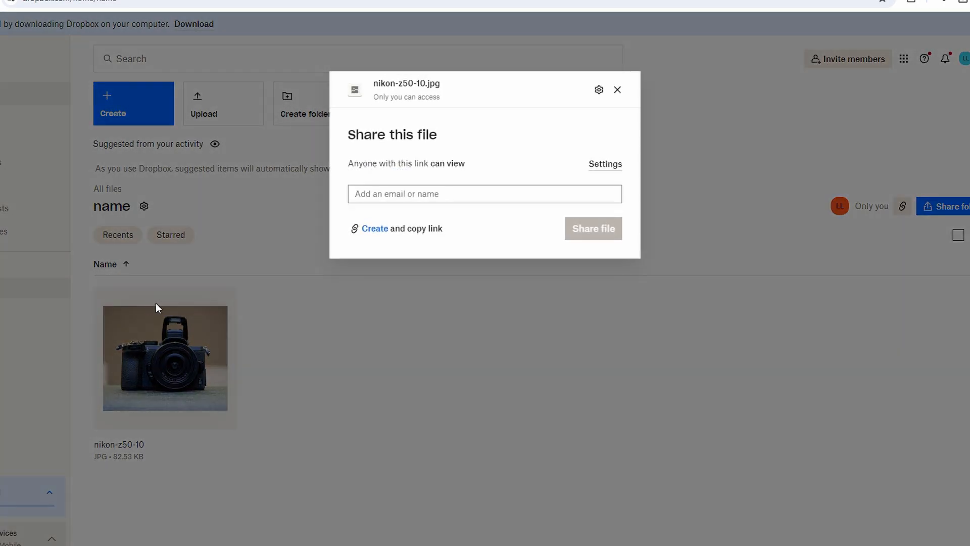
mouse_move(381, 179)
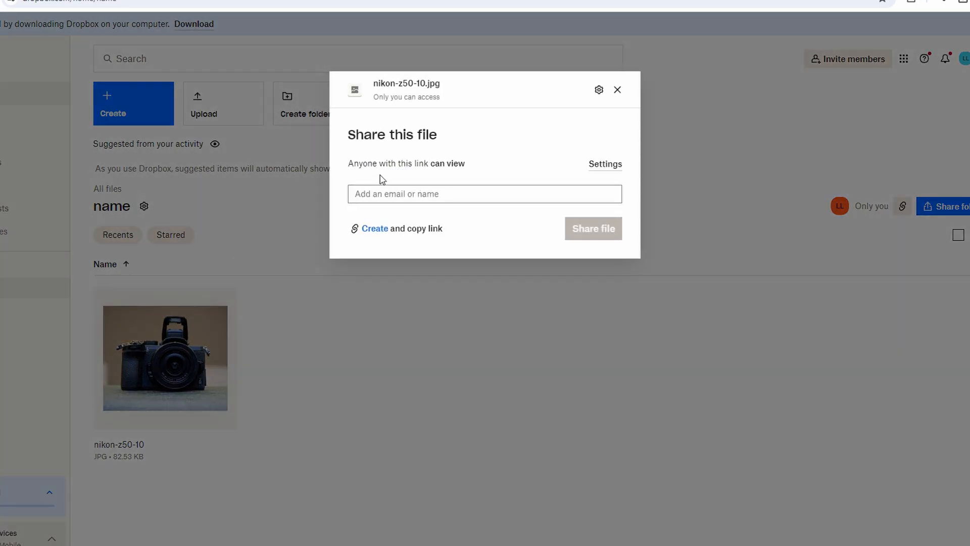
mouse_move(506, 168)
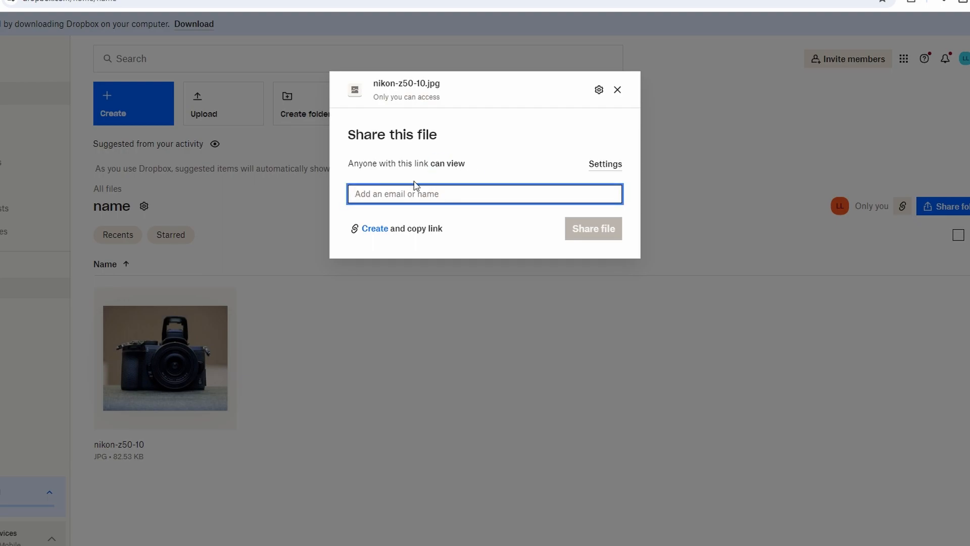
Create and copy a view-only link for nikon-z50-10.jpg, then dismiss the sharing dialog.
double_click(437, 163)
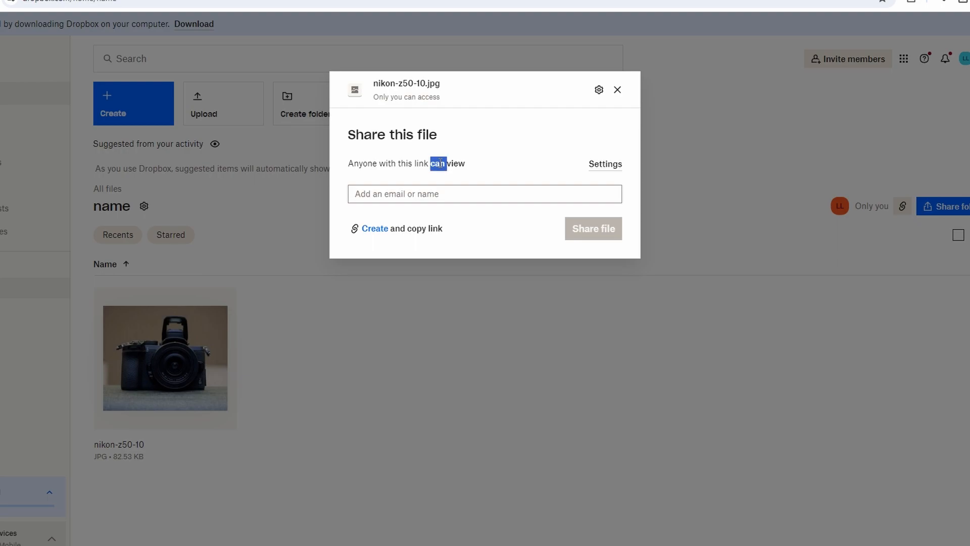
mouse_move(458, 162)
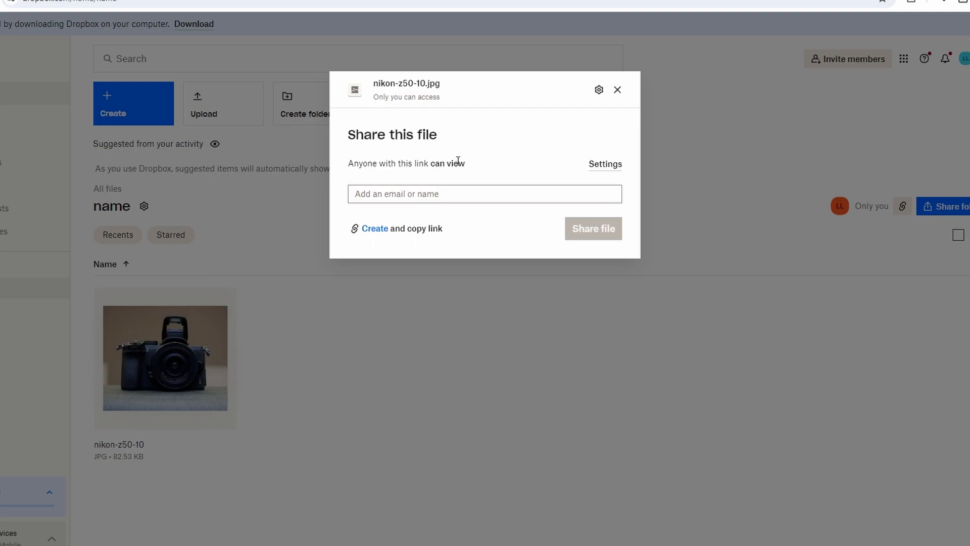
mouse_move(454, 286)
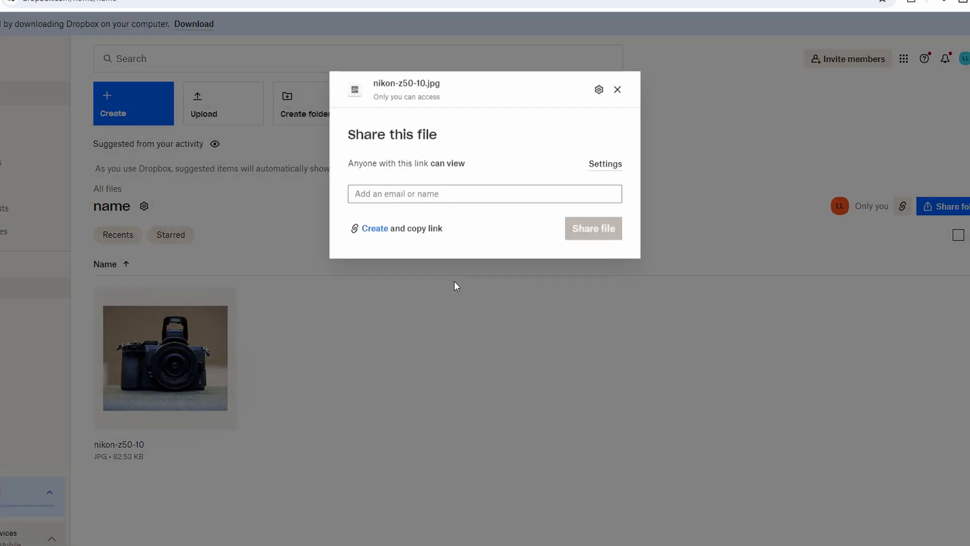
left_click(373, 229)
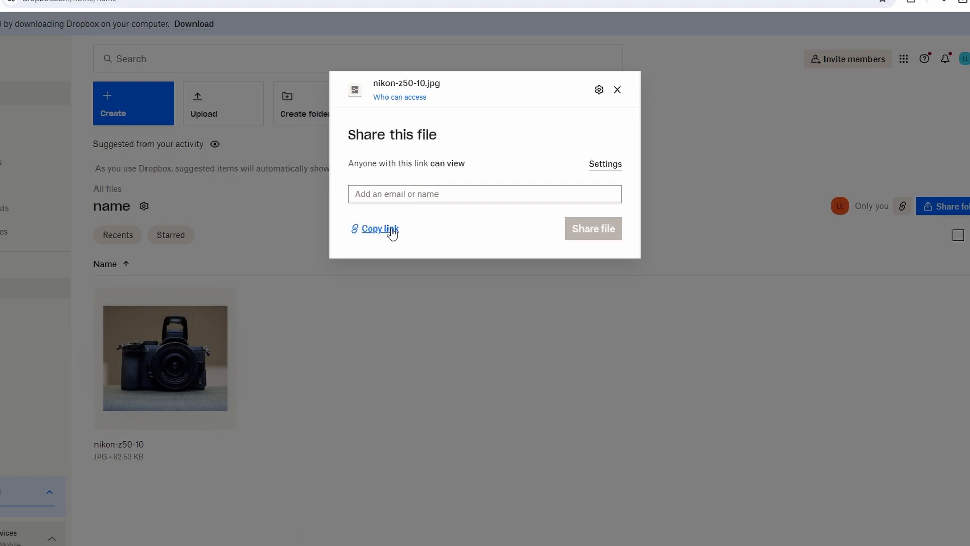
mouse_move(616, 89)
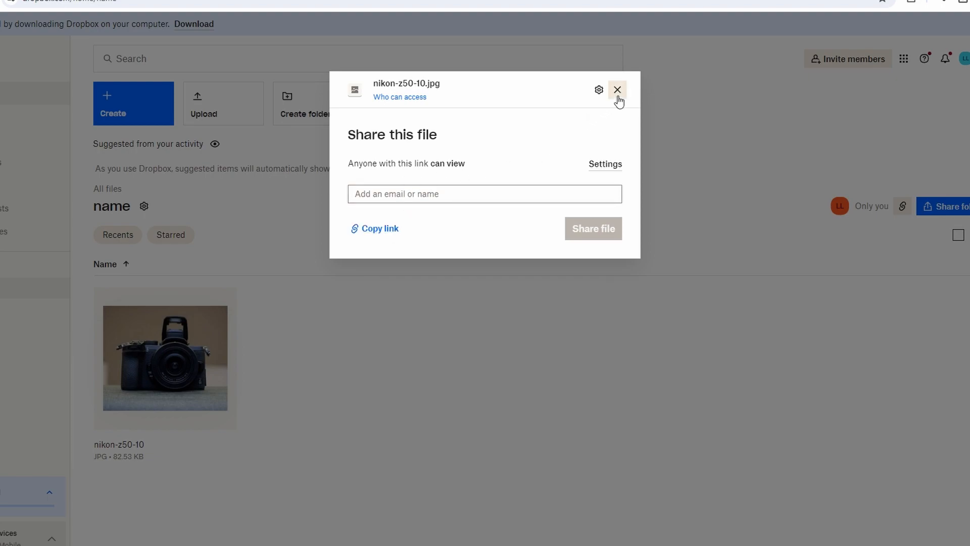
left_click(616, 90)
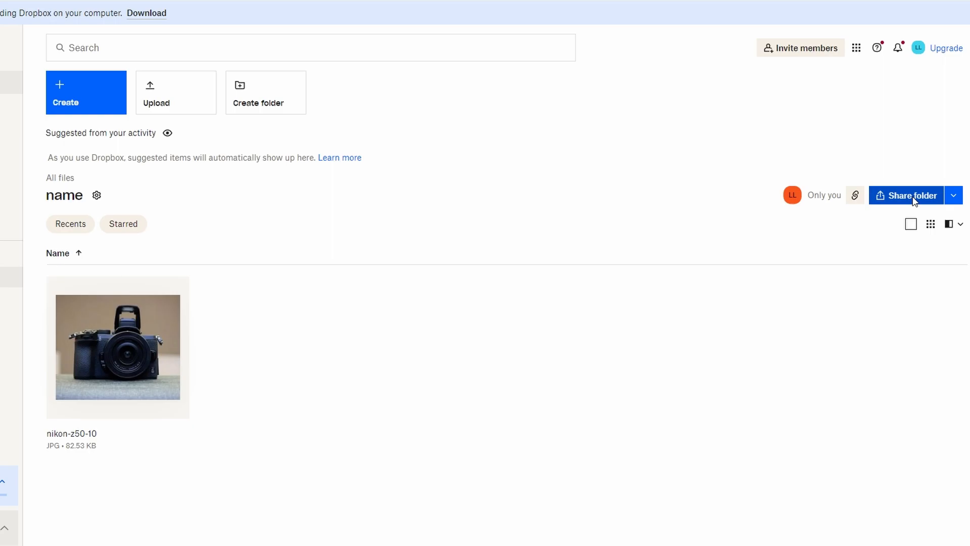
Share the 'name' folder with its link permission changed from 'can edit' to 'can view'.
left_click(905, 195)
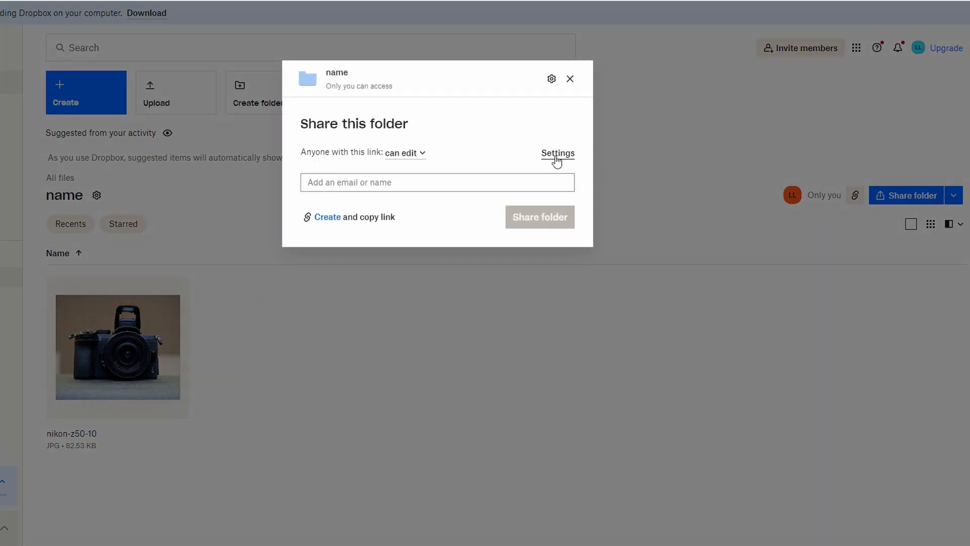
left_click(405, 152)
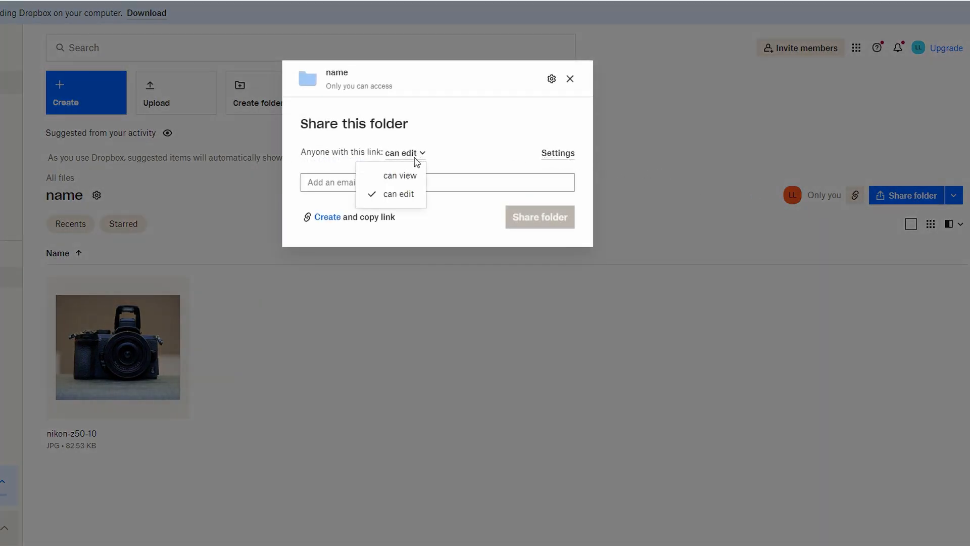
left_click(400, 175)
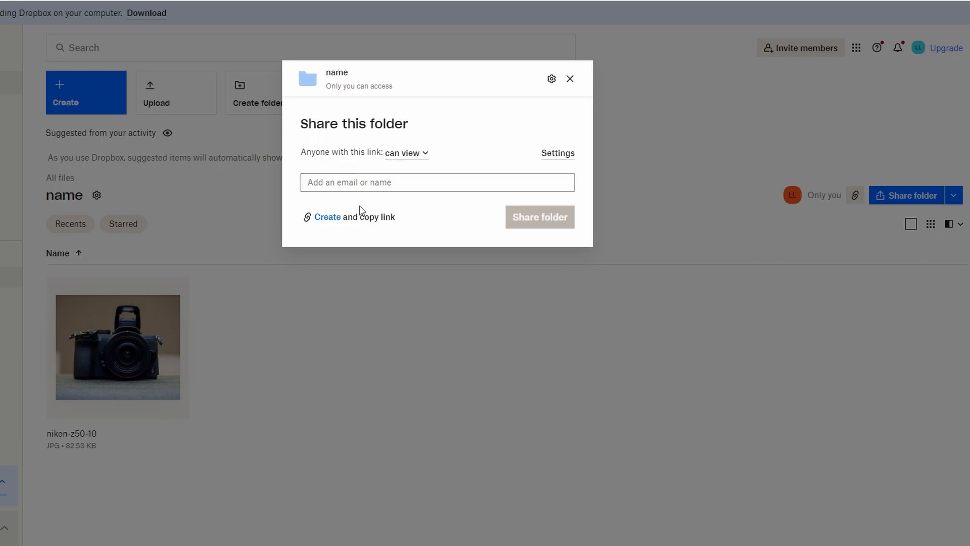
mouse_move(411, 208)
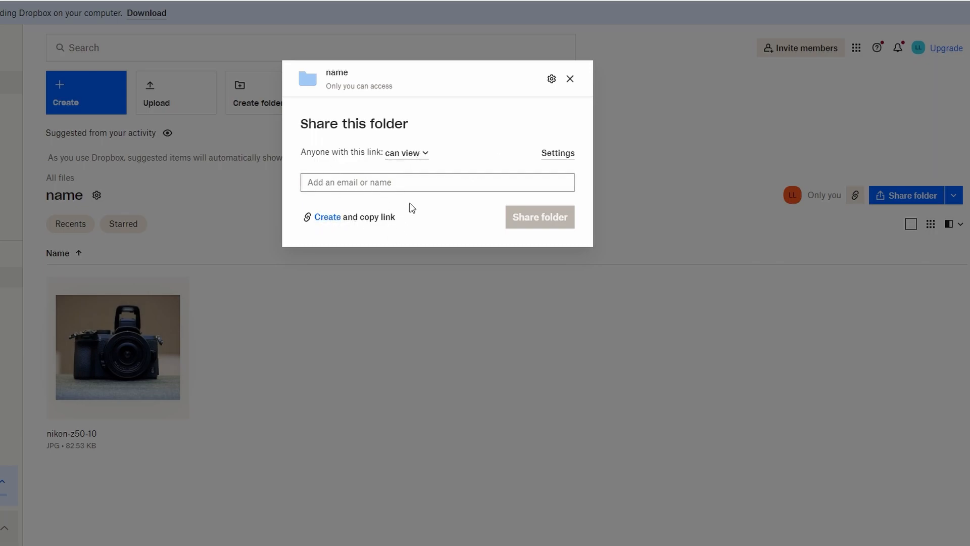
left_click(437, 182)
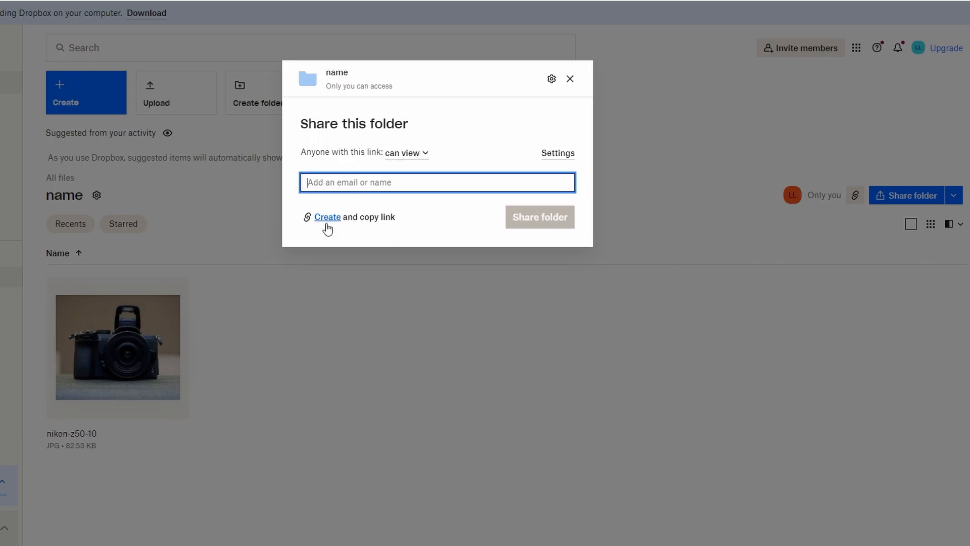
mouse_move(557, 153)
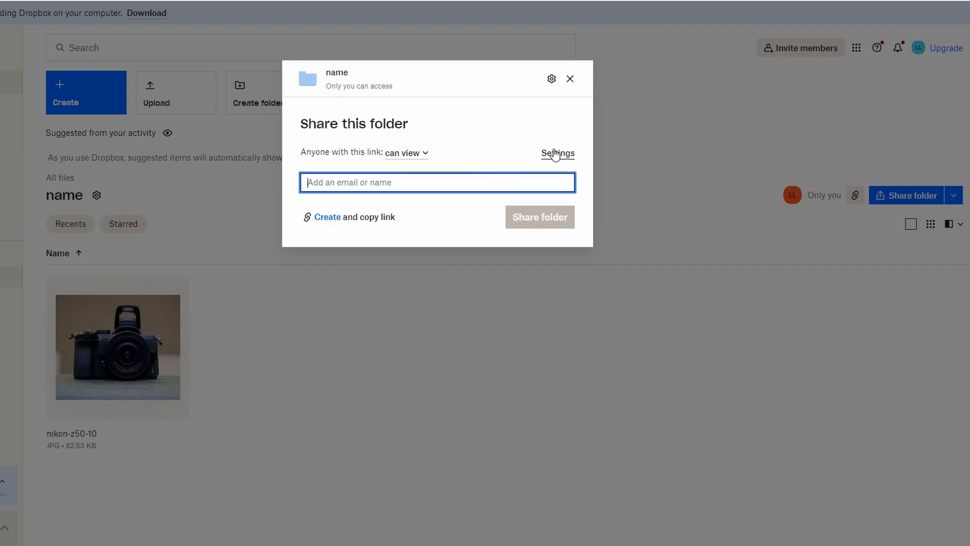
Show the folder's sharing settings at the 'Link for editing' options.
left_click(557, 152)
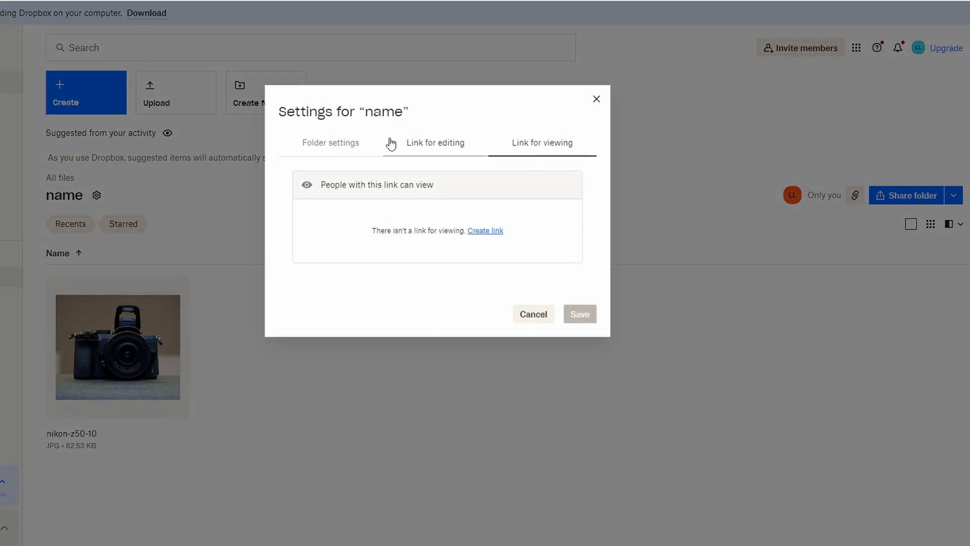
left_click(435, 143)
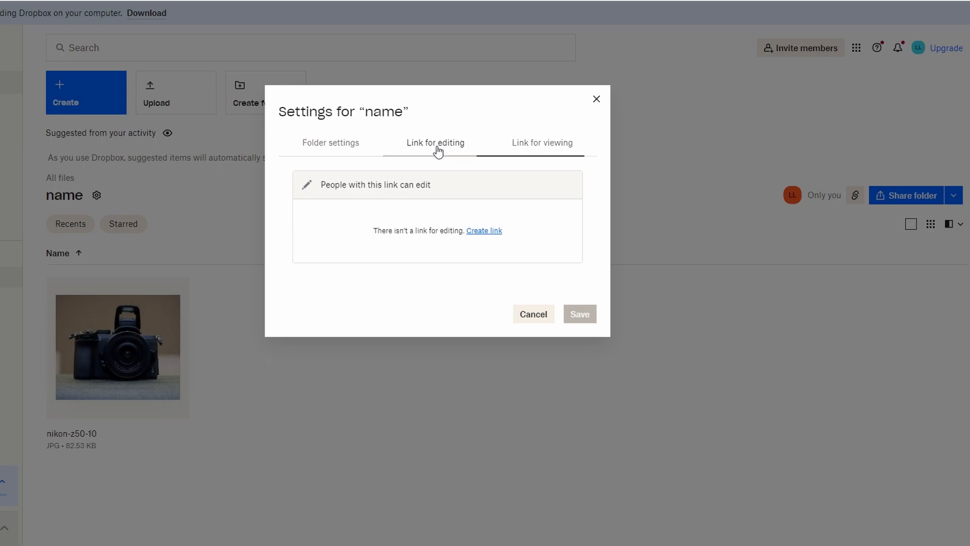